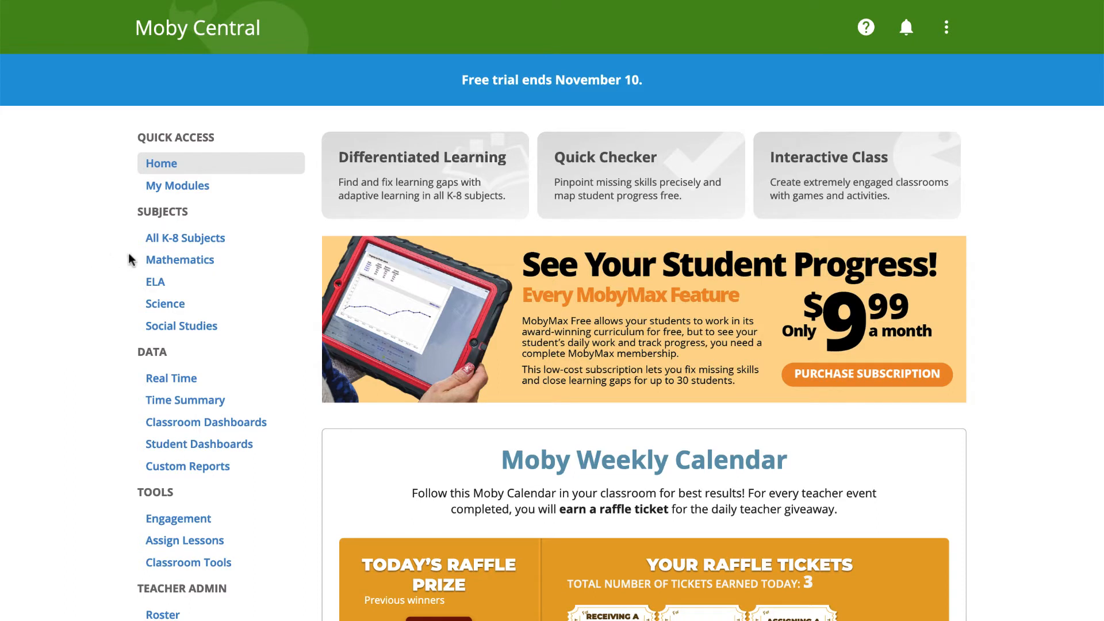
mouse_move(134, 226)
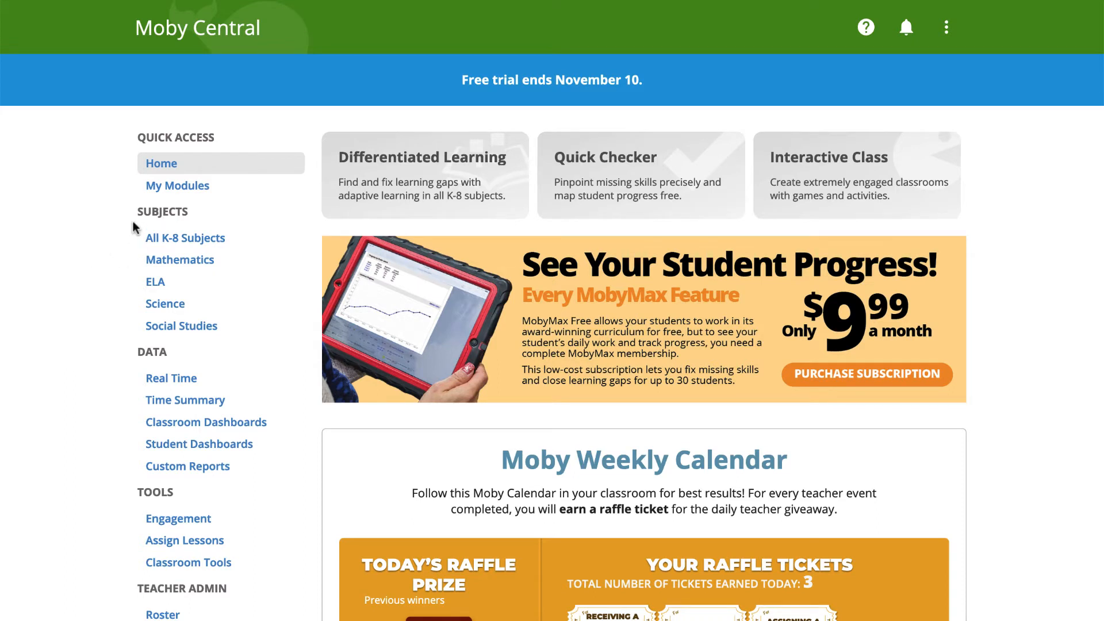
mouse_move(179, 259)
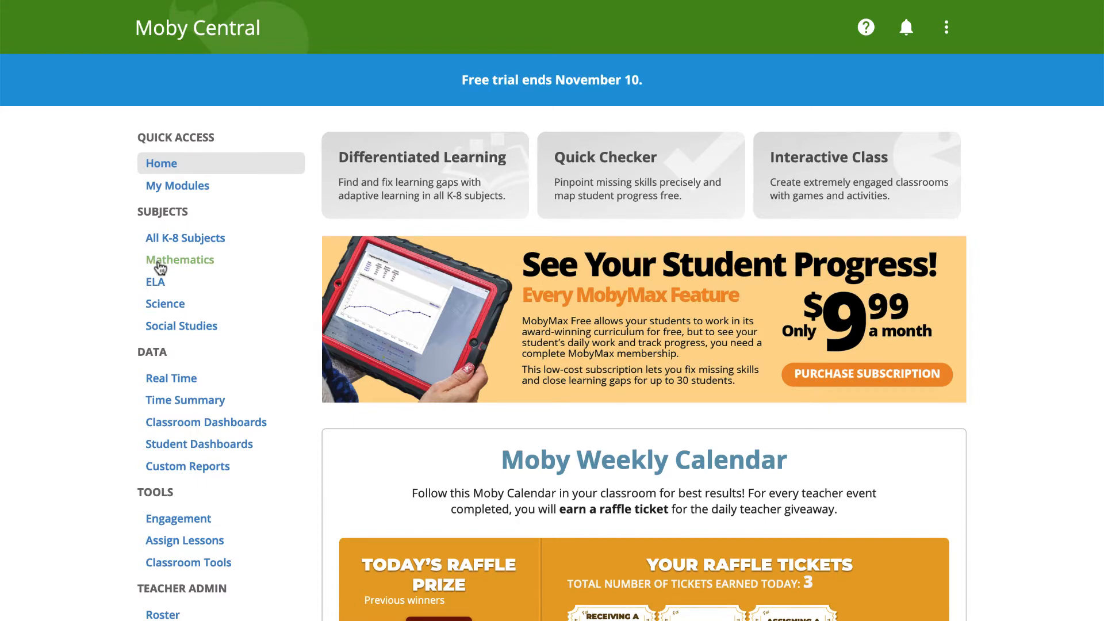
Step: Go to the Mathematics module and show the class's Lessons records page
click(179, 260)
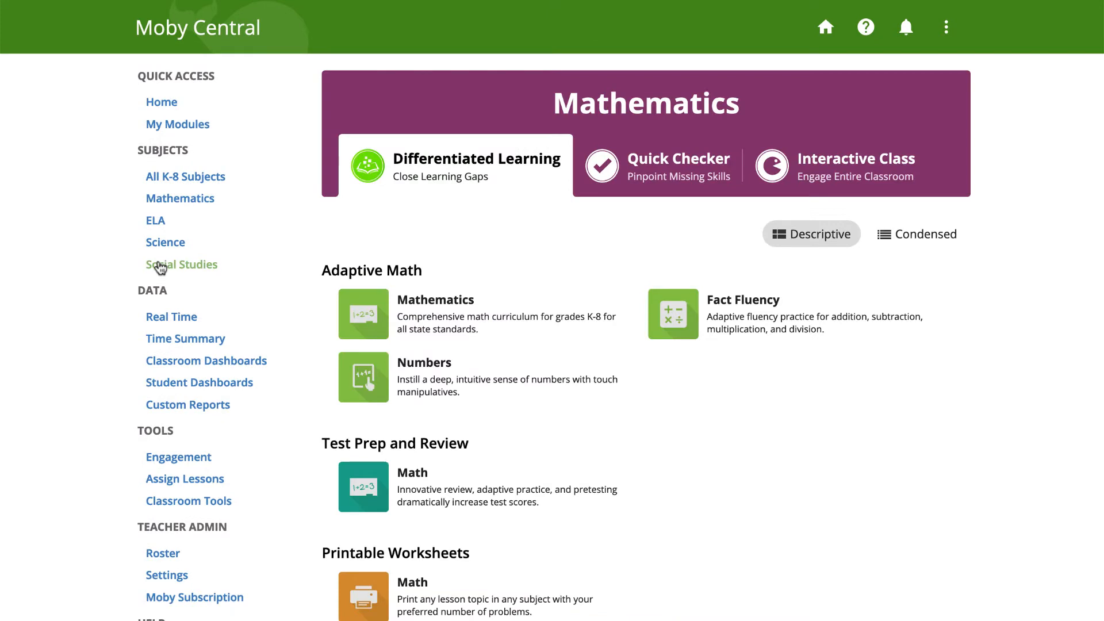
mouse_move(364, 313)
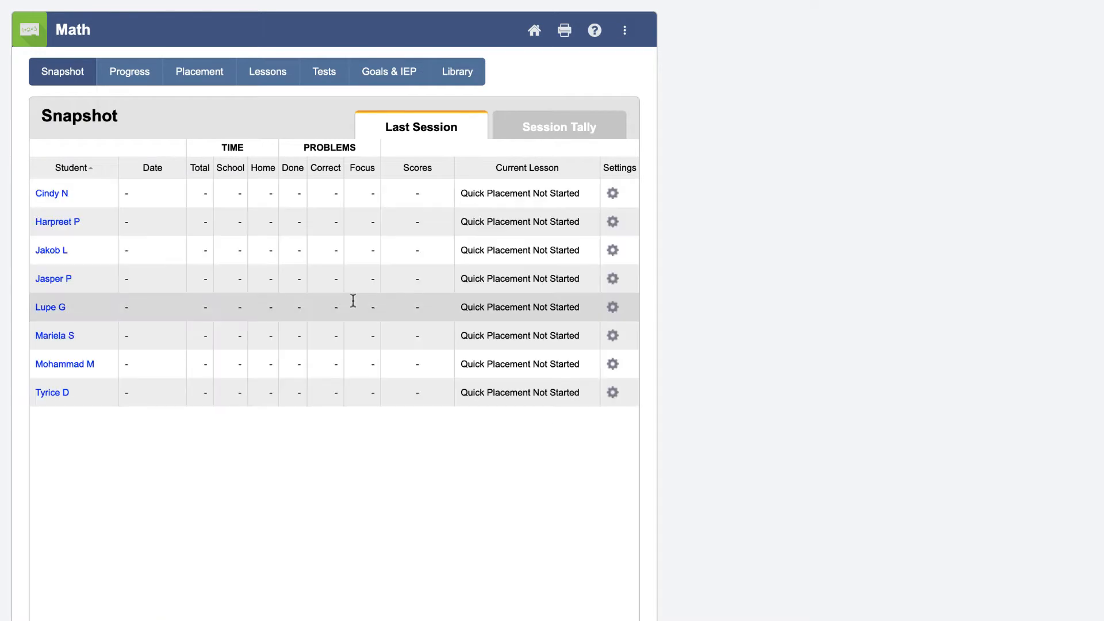
mouse_move(280, 76)
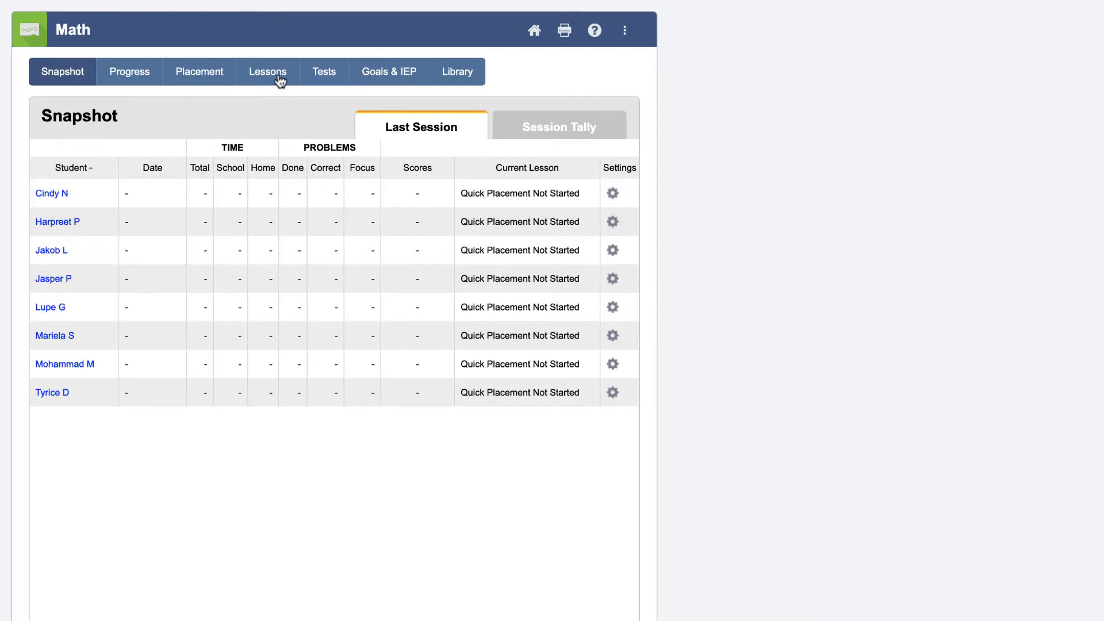
click(268, 71)
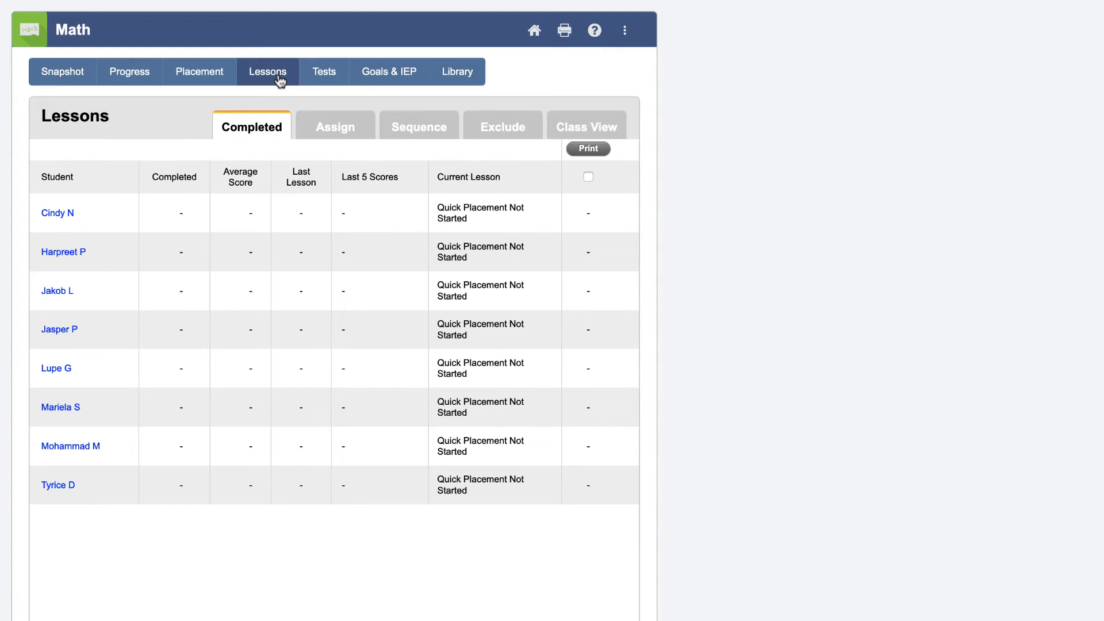
mouse_move(324, 127)
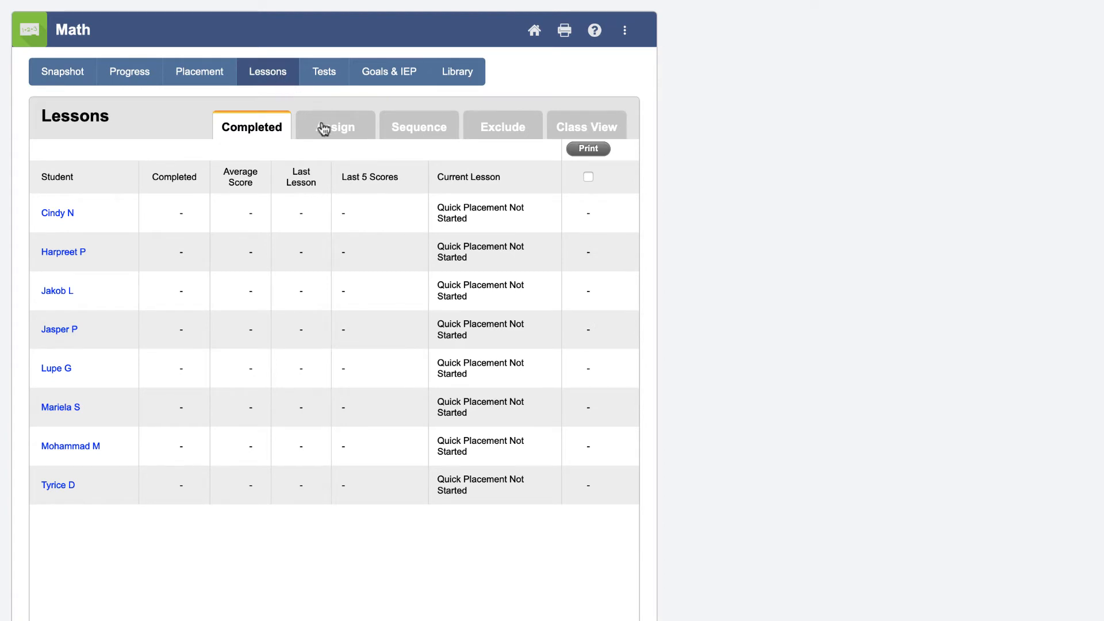
Step: Show the Assign list of students and groups, keep All Students, and bring up the group editor
click(336, 126)
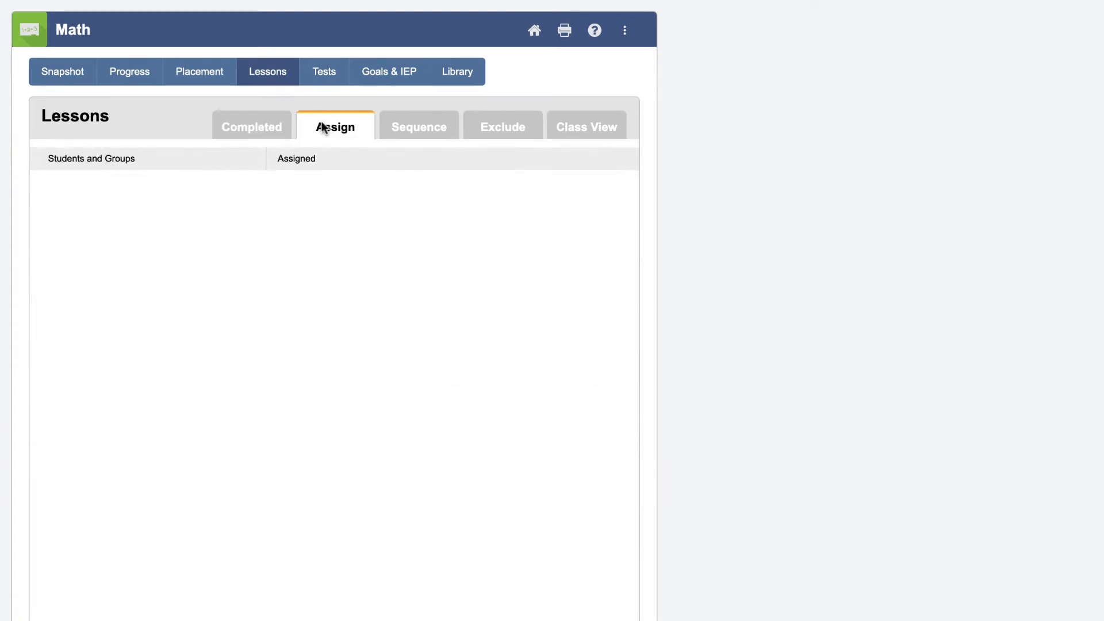
click(335, 127)
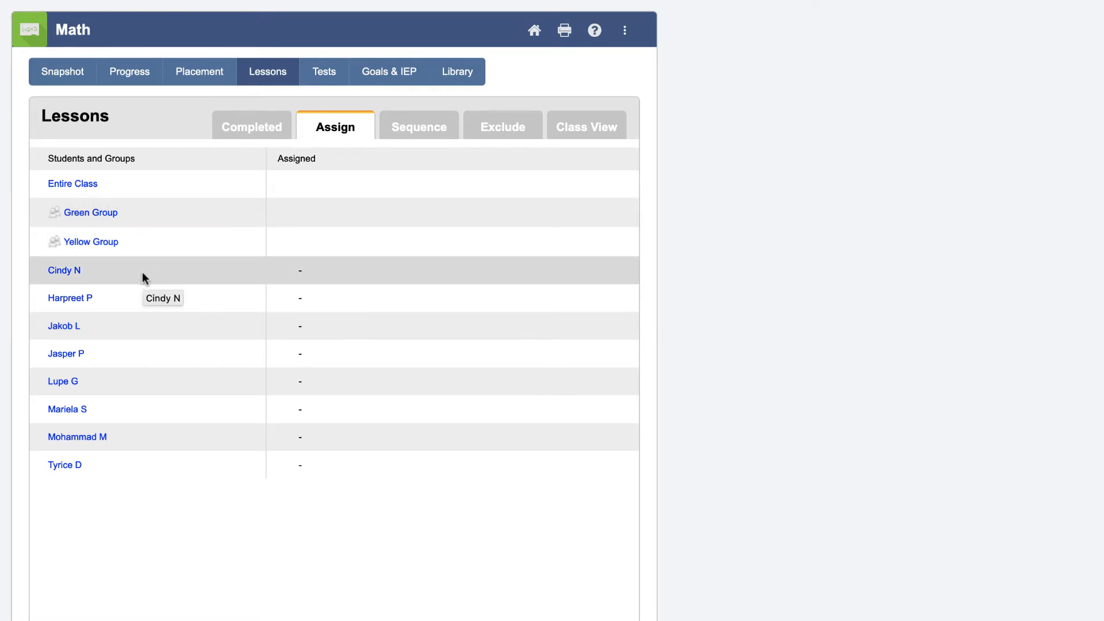
scroll(down, 3)
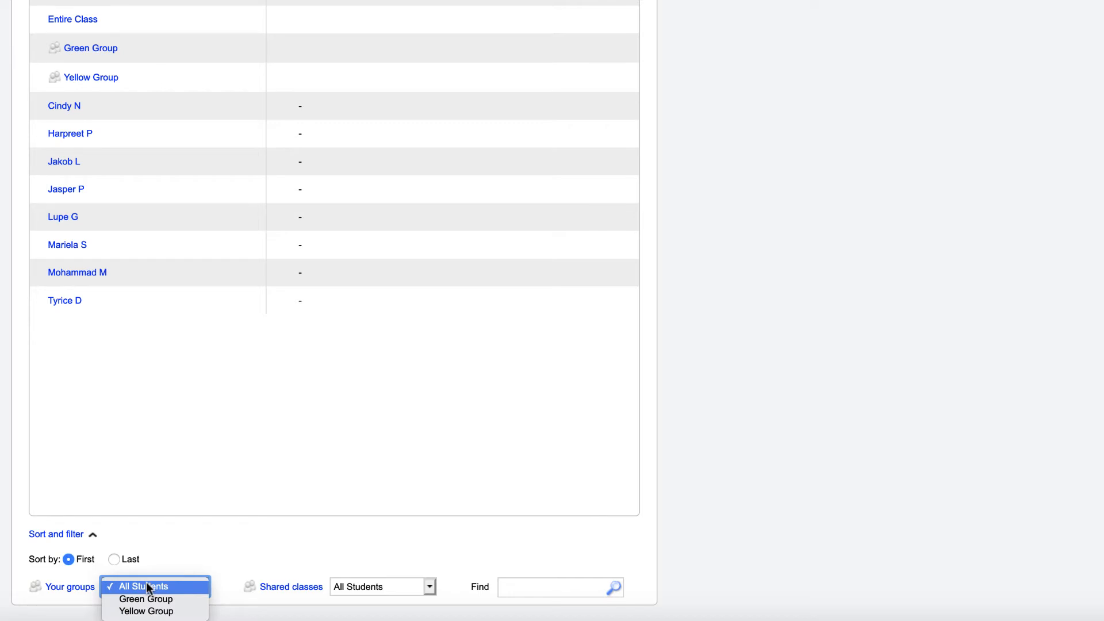
click(143, 585)
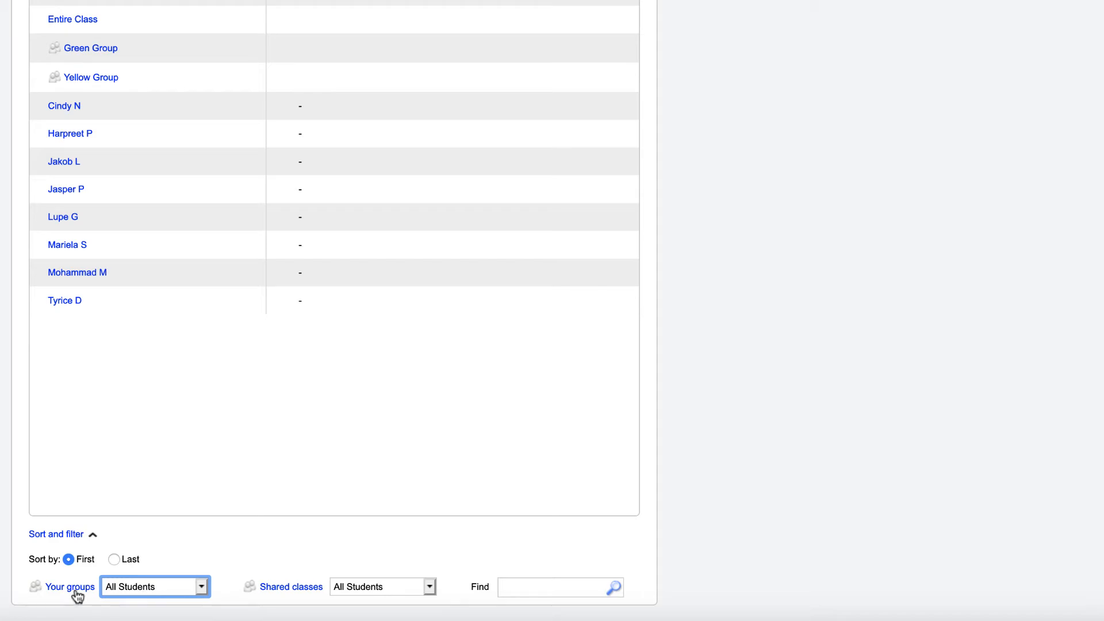
click(69, 586)
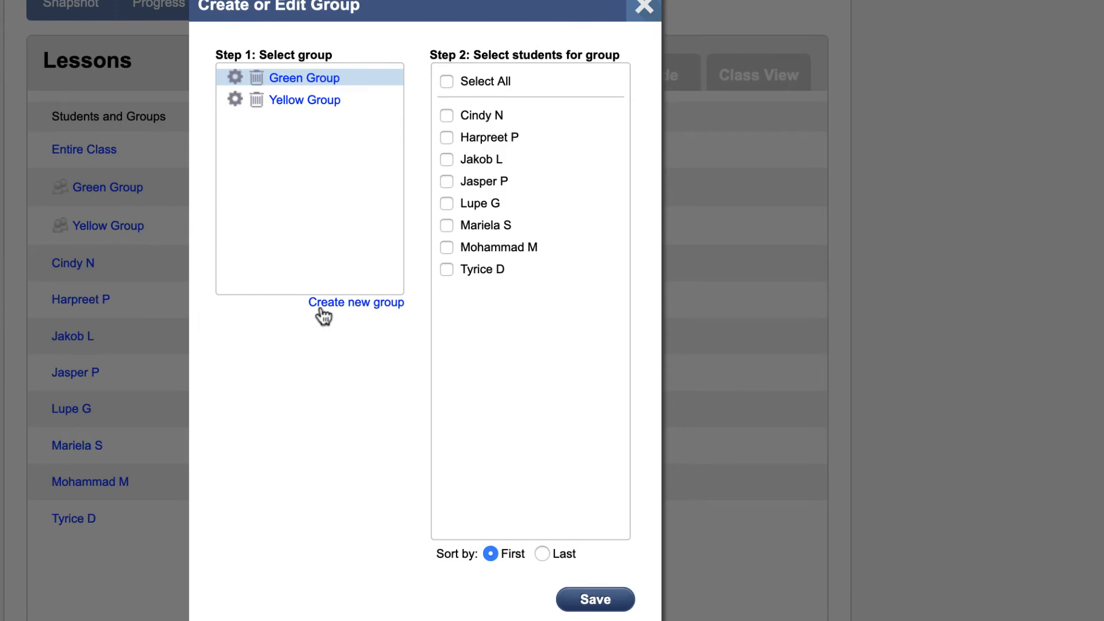
Step: Create a new group and name it 'Blue Group'
click(355, 303)
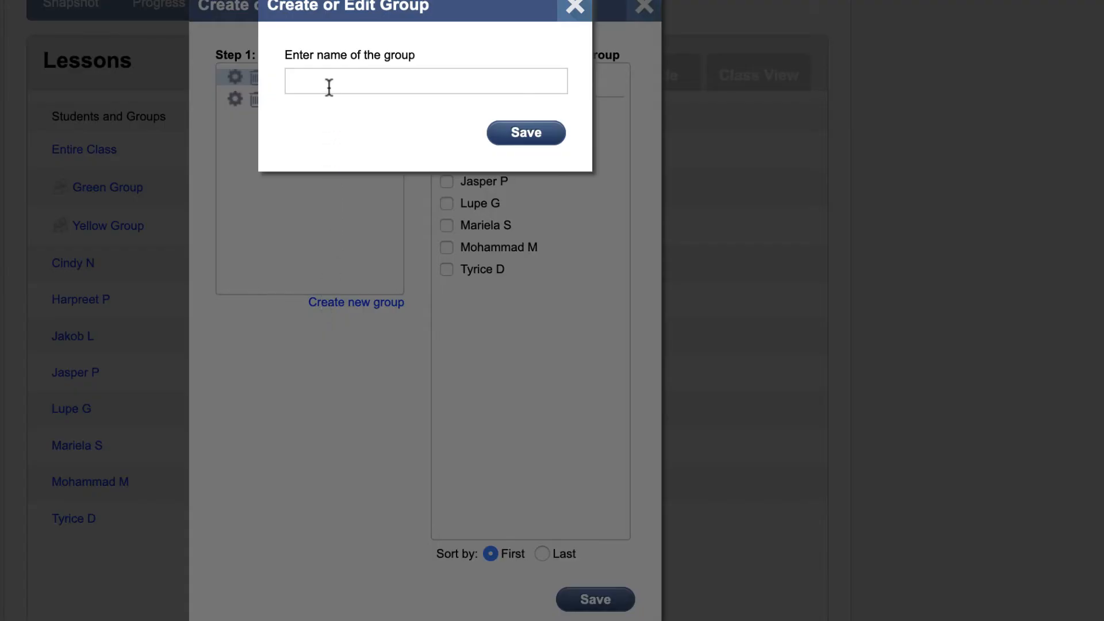
text(Blue)
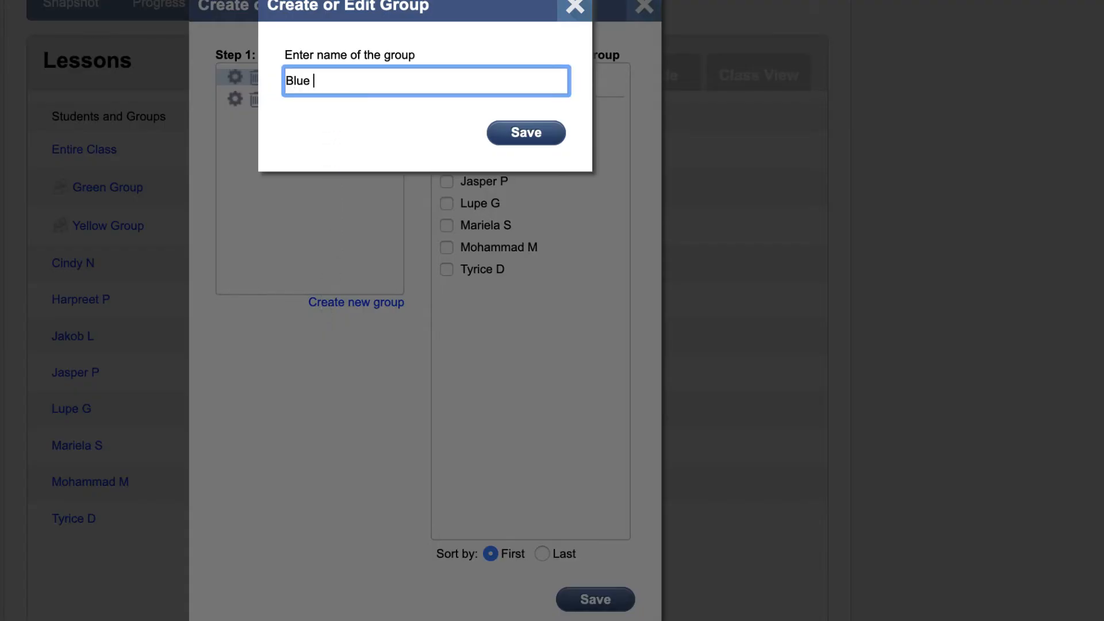
text(Group)
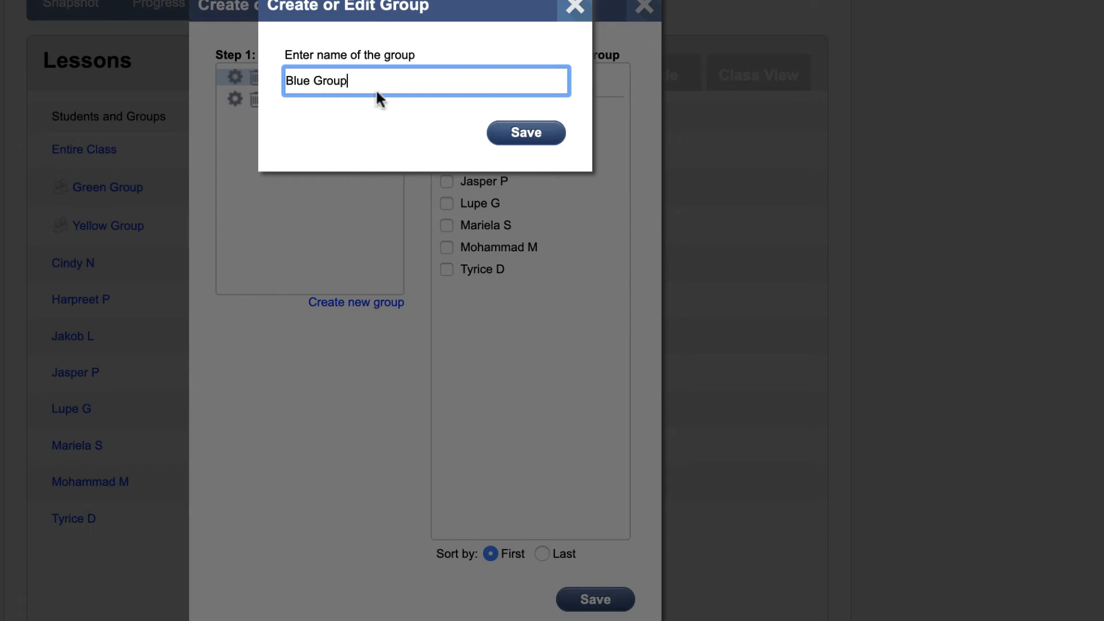
click(525, 133)
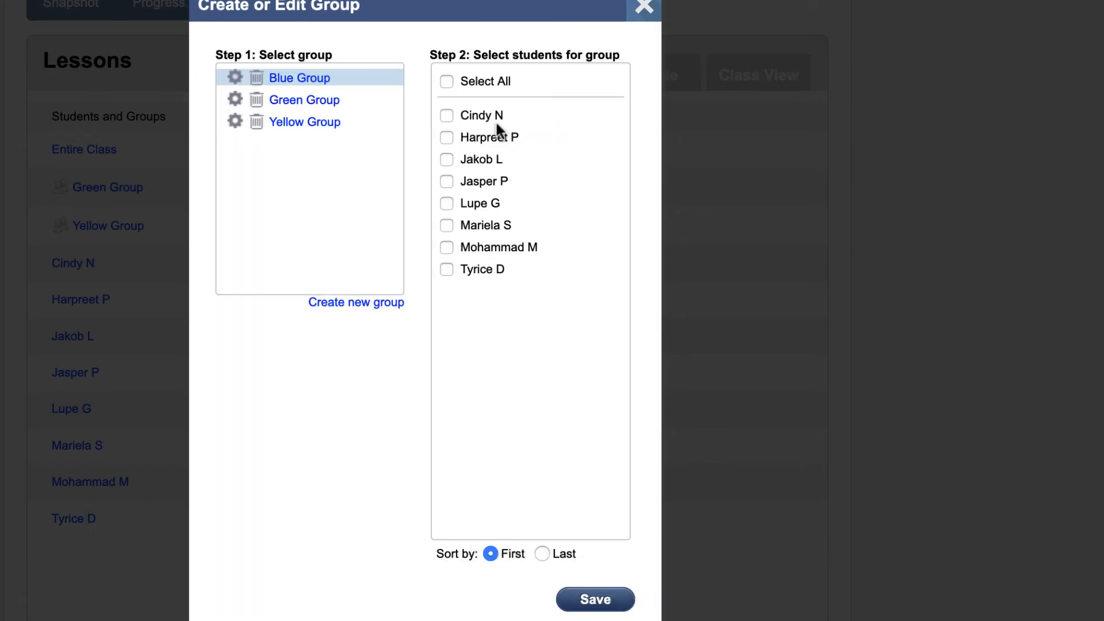
click(446, 226)
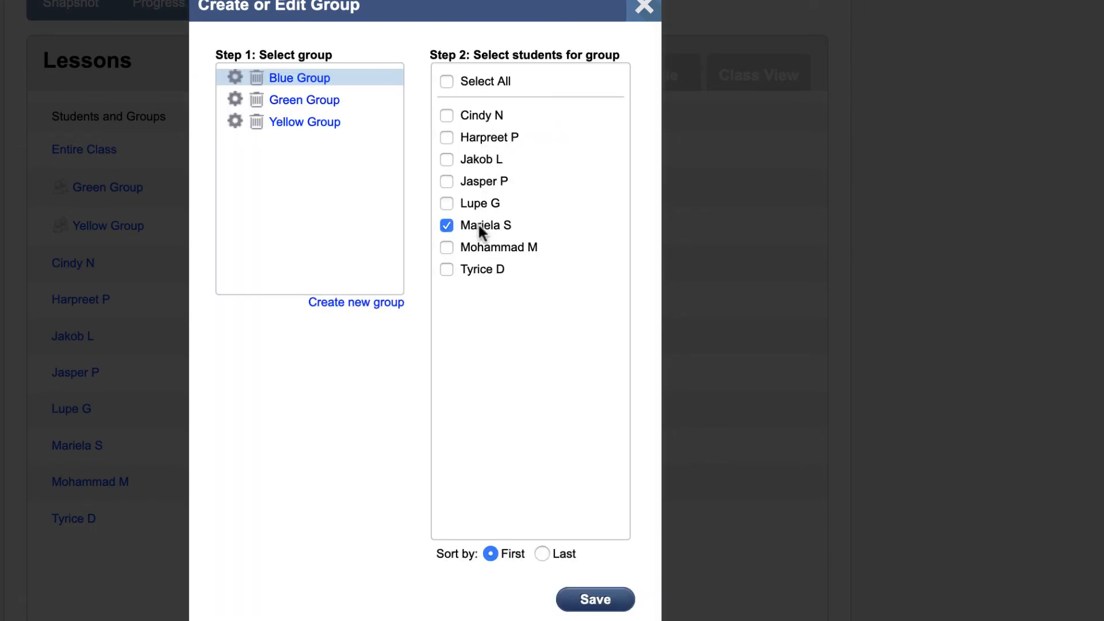
click(446, 269)
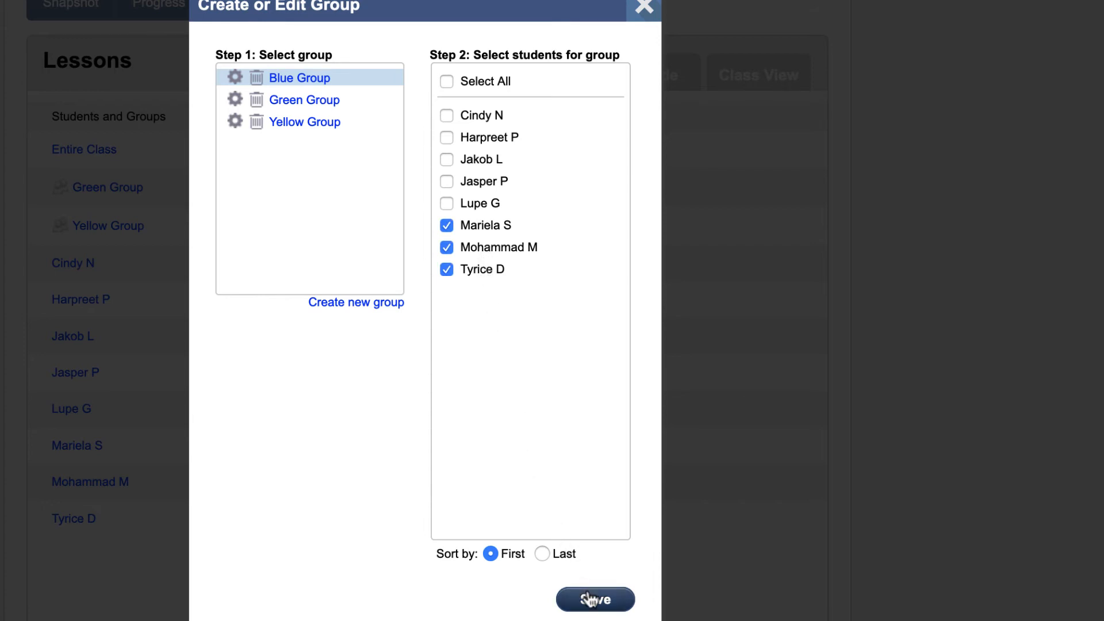
click(595, 599)
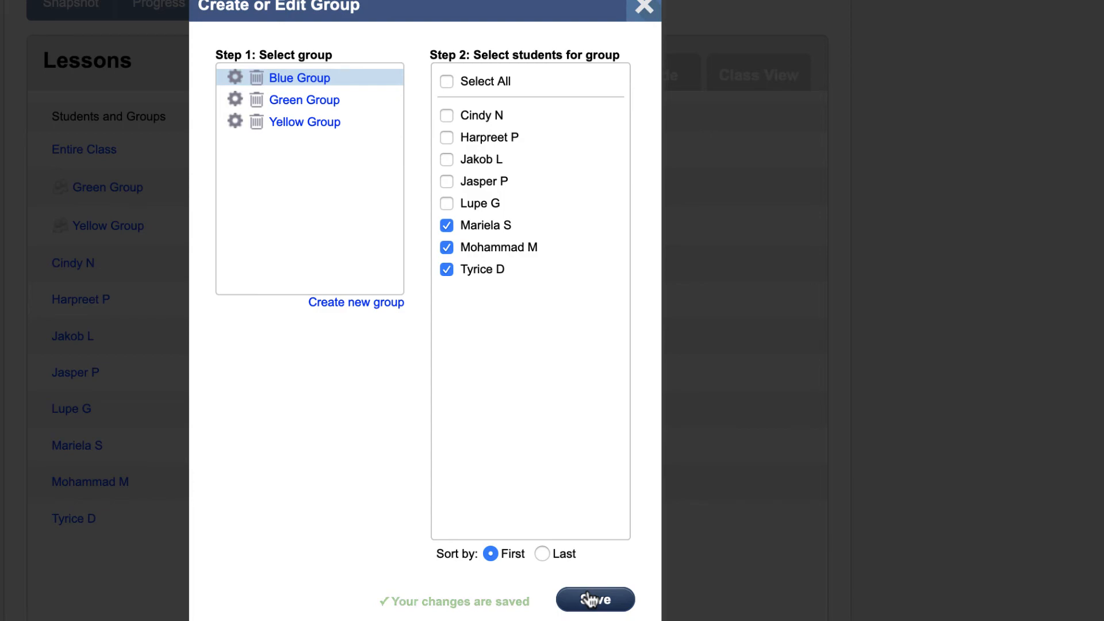
click(594, 599)
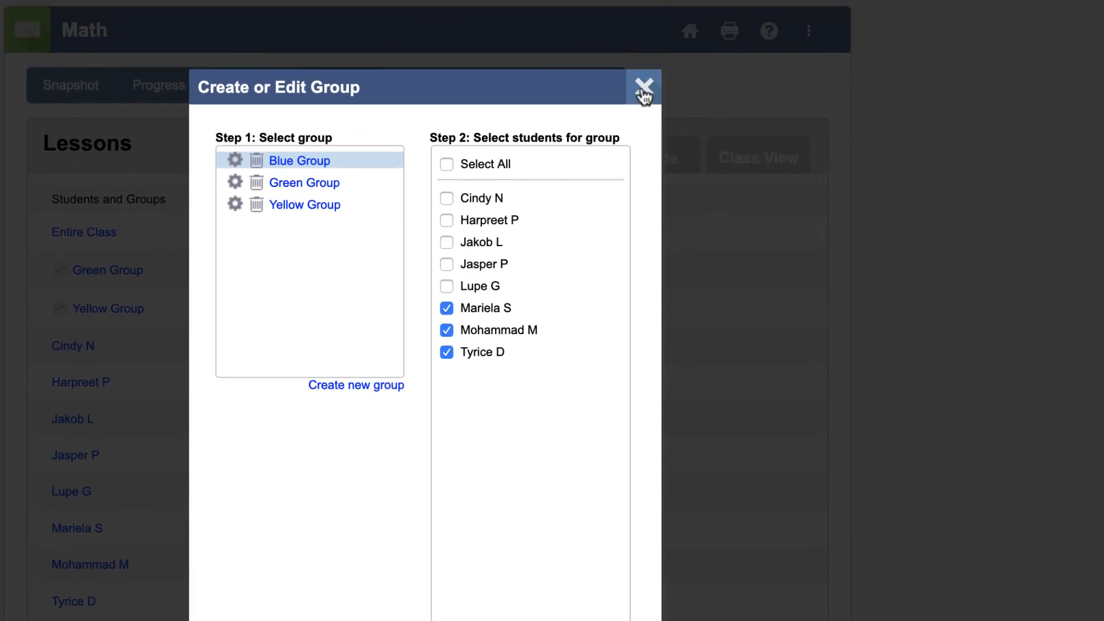
Step: Leave the group editor, choose Blue Group and list its Grade 4 lessons
click(643, 86)
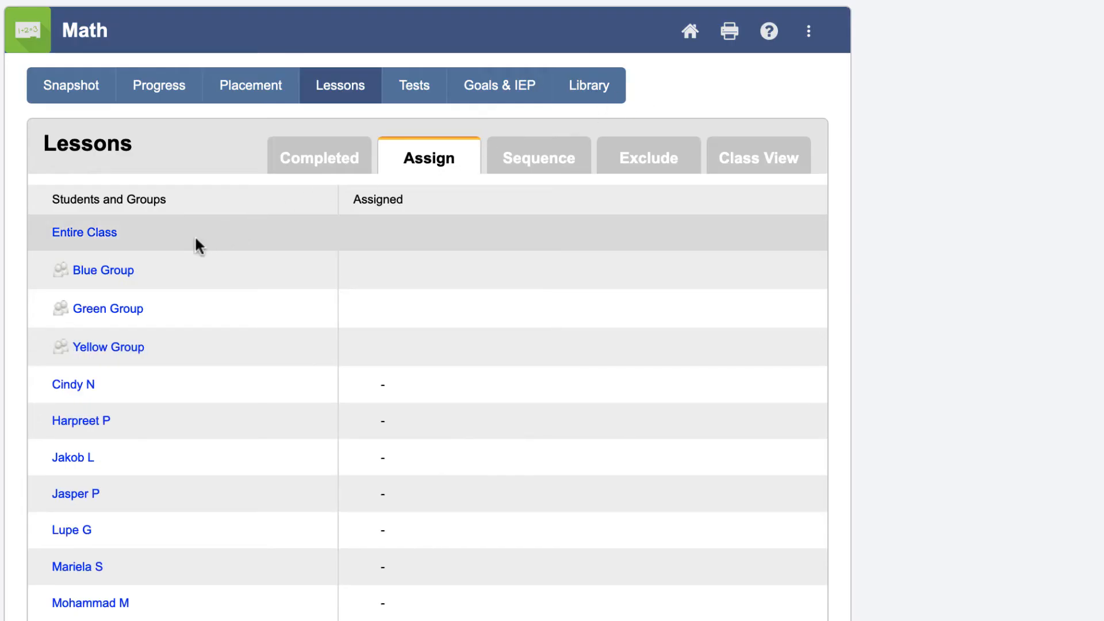
click(102, 271)
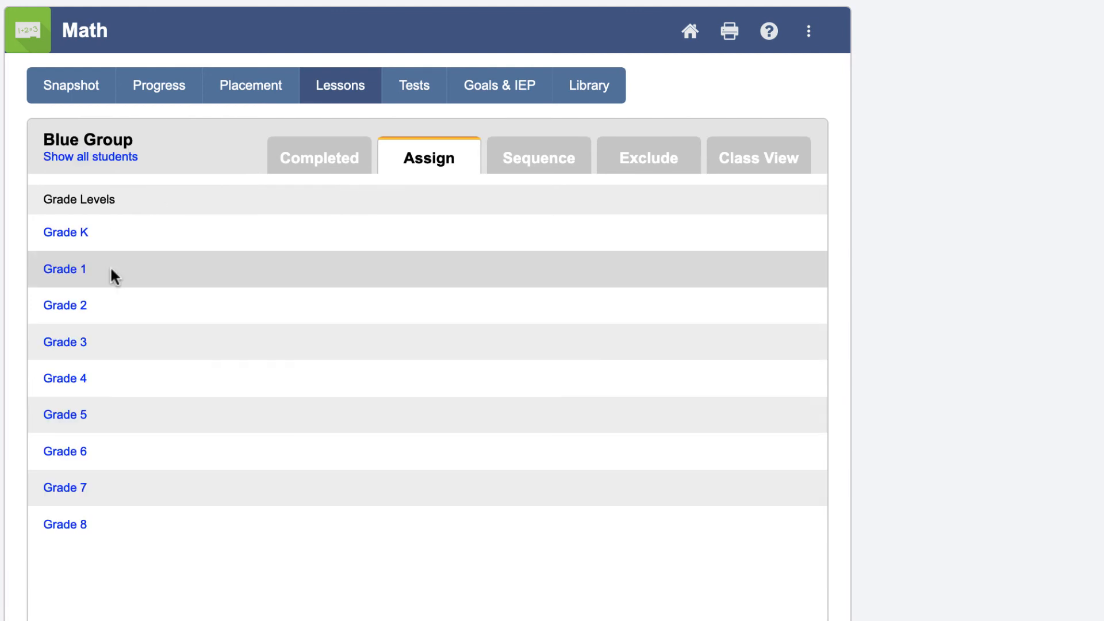
mouse_move(64, 378)
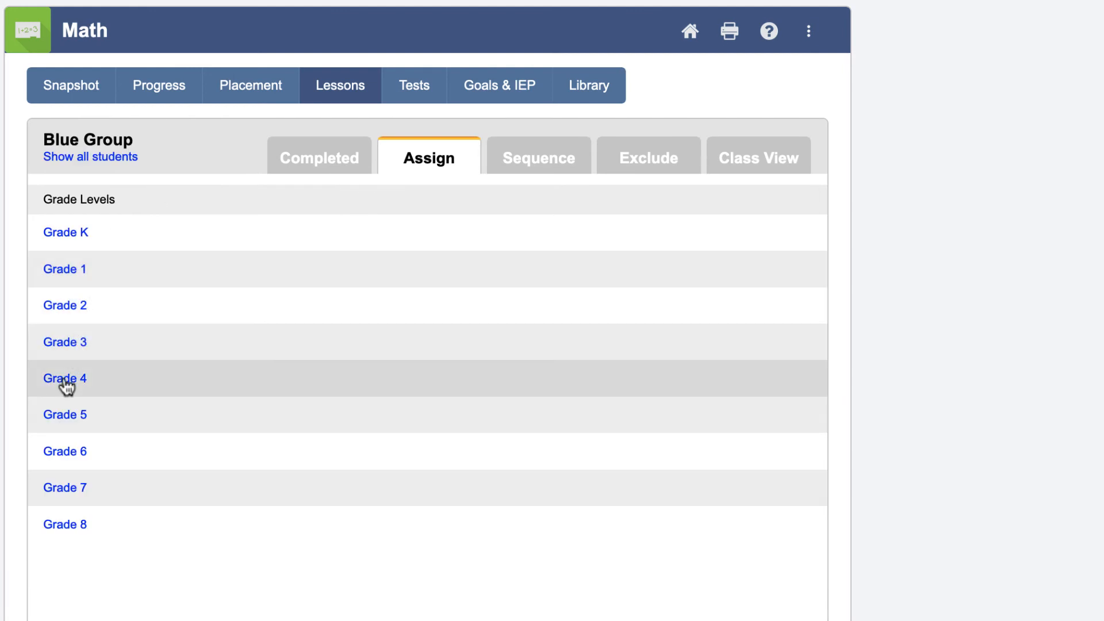
click(64, 378)
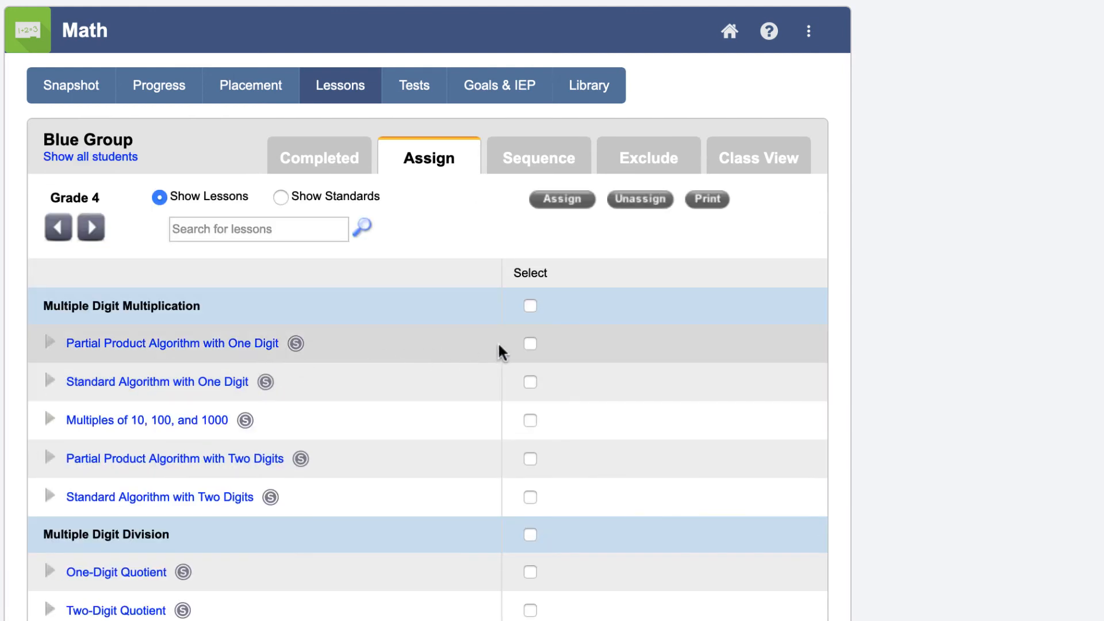
Step: Select 'Partial Product Algorithm with One Digit' and 'Multiples of 10, 100, and 1000' and assign them
click(529, 344)
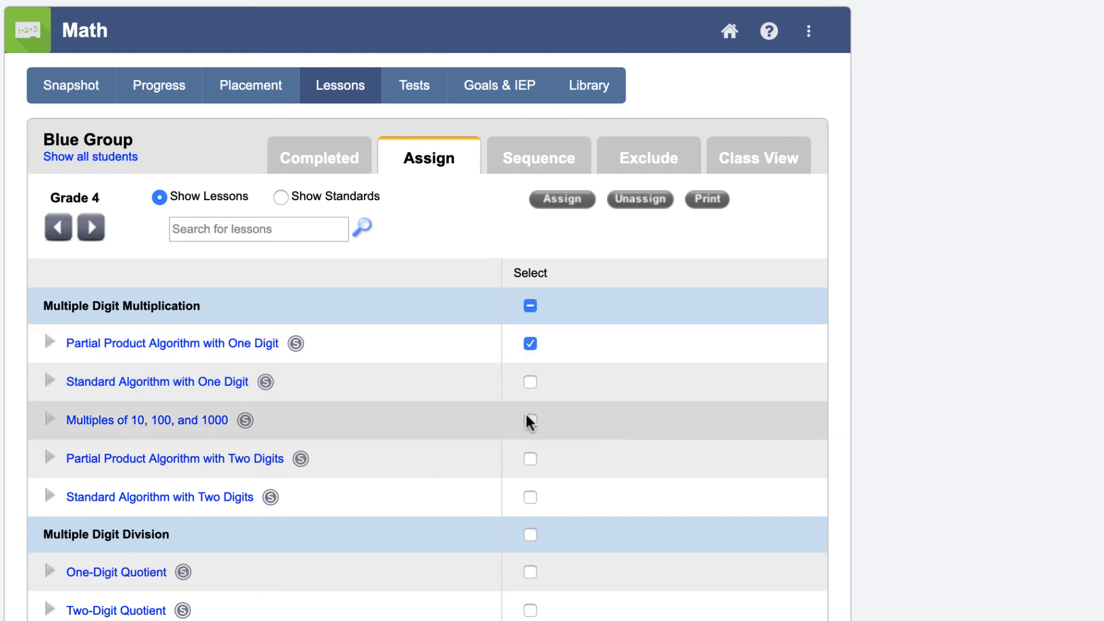
click(529, 421)
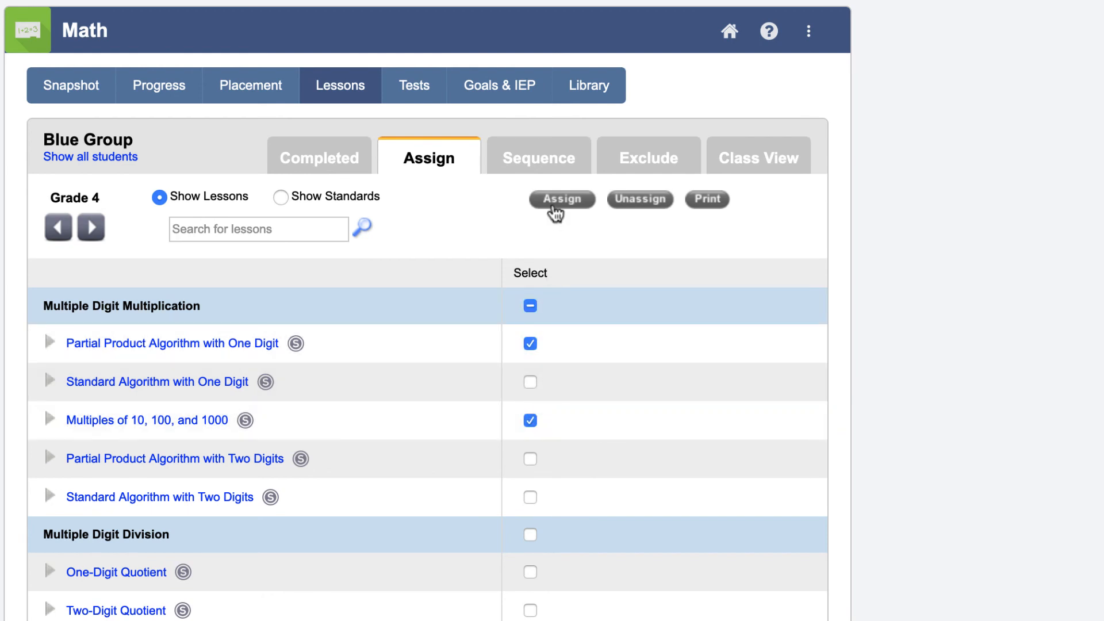
click(561, 198)
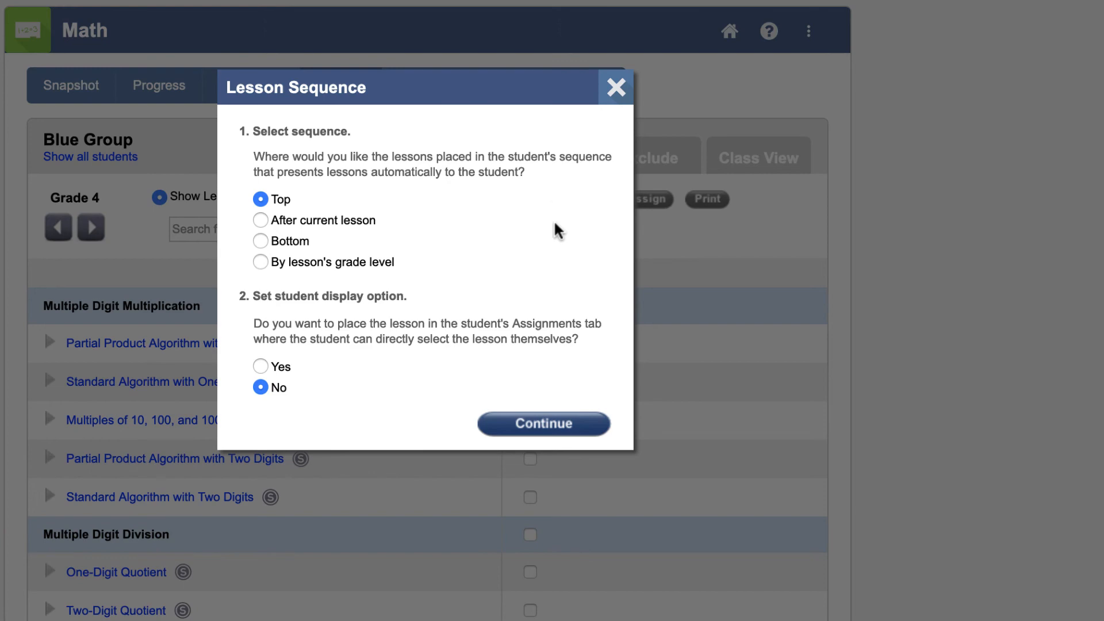